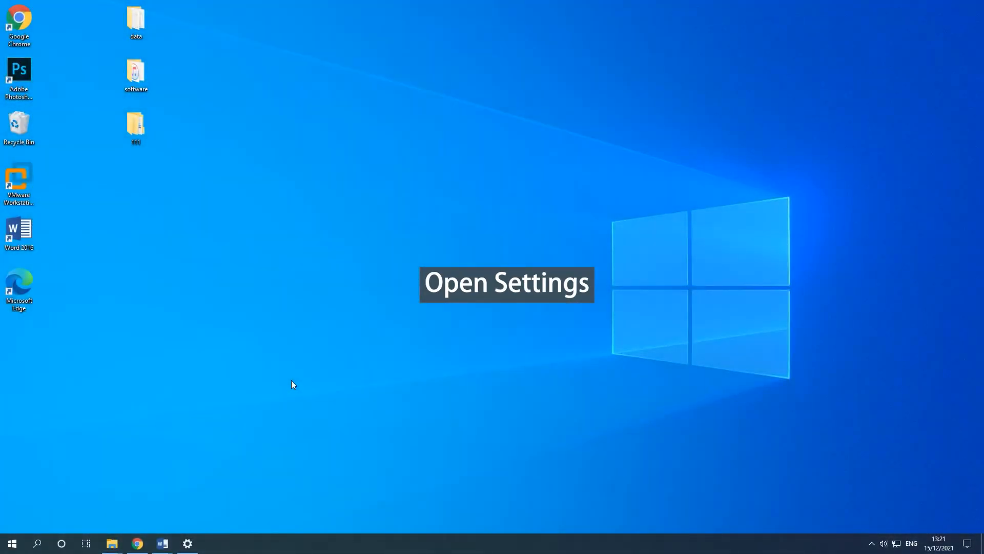
- Uninstall Adobe Photoshop CC 2019 from the Apps & features list in Settings
click(186, 543)
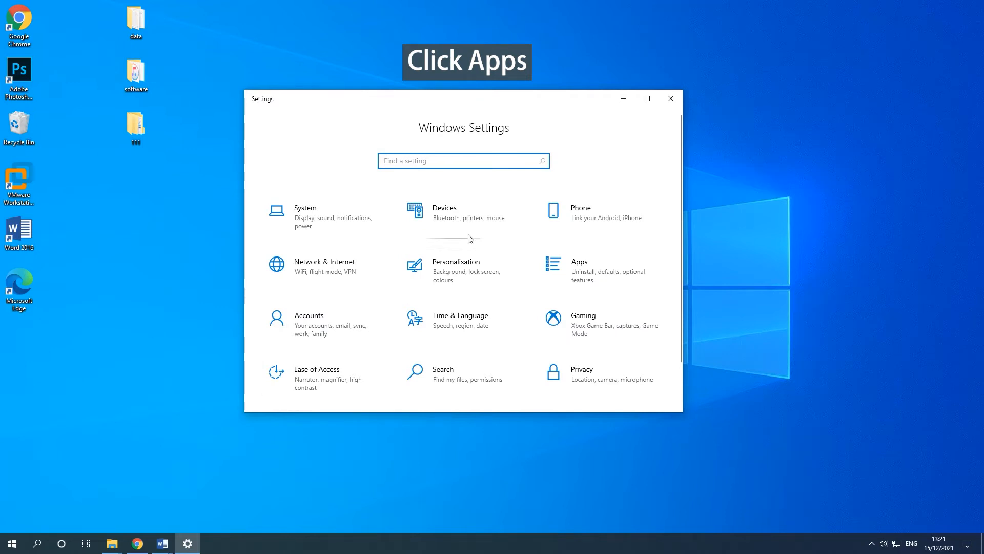
click(579, 261)
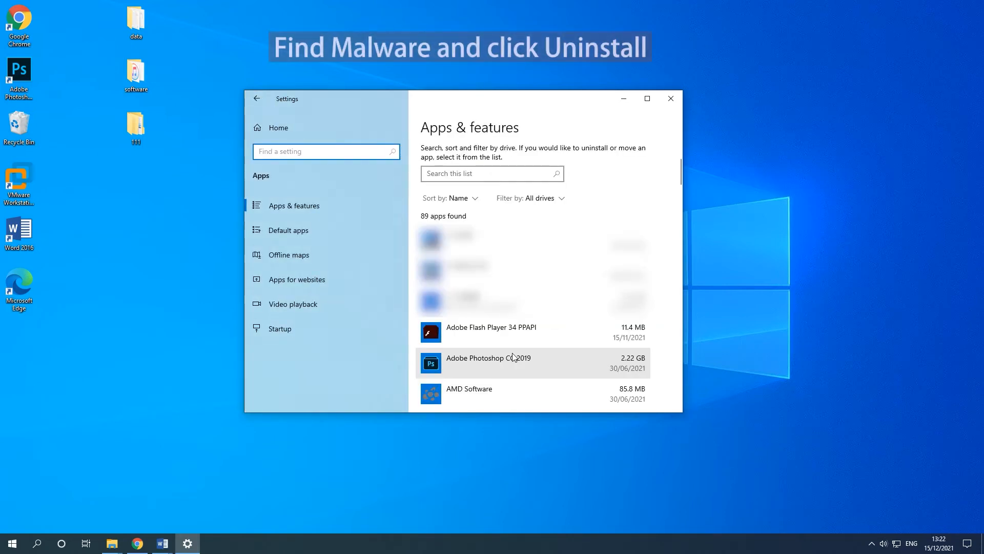
click(488, 362)
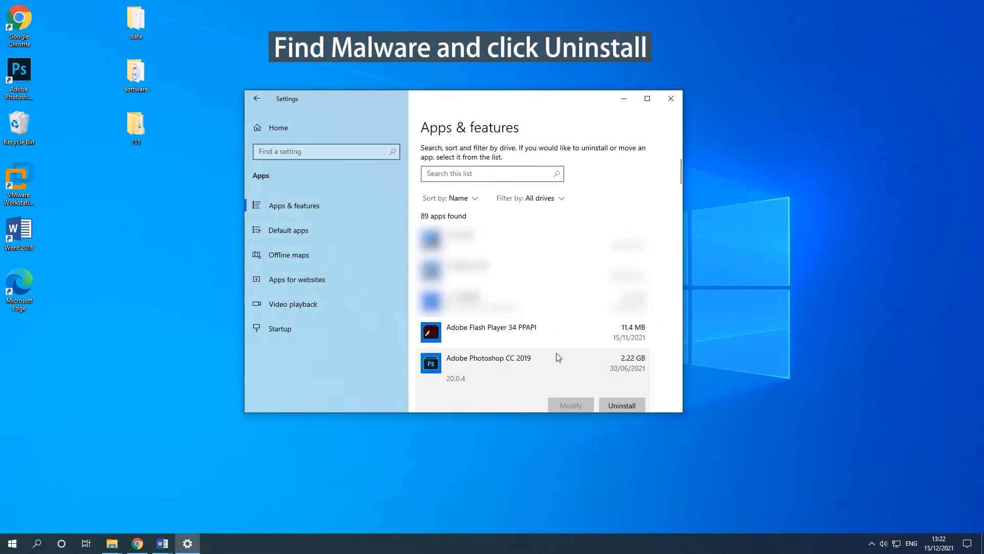
scroll(down, 3)
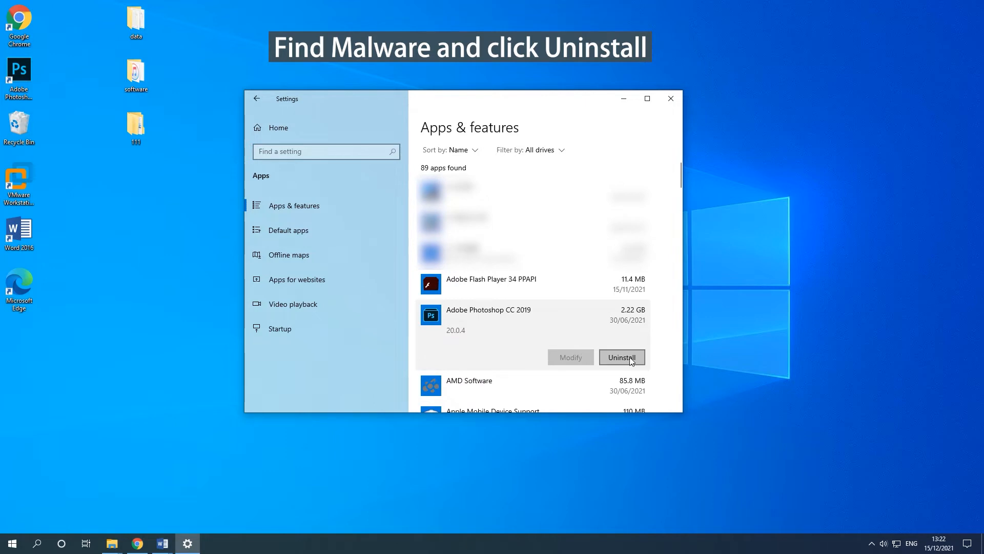
click(621, 357)
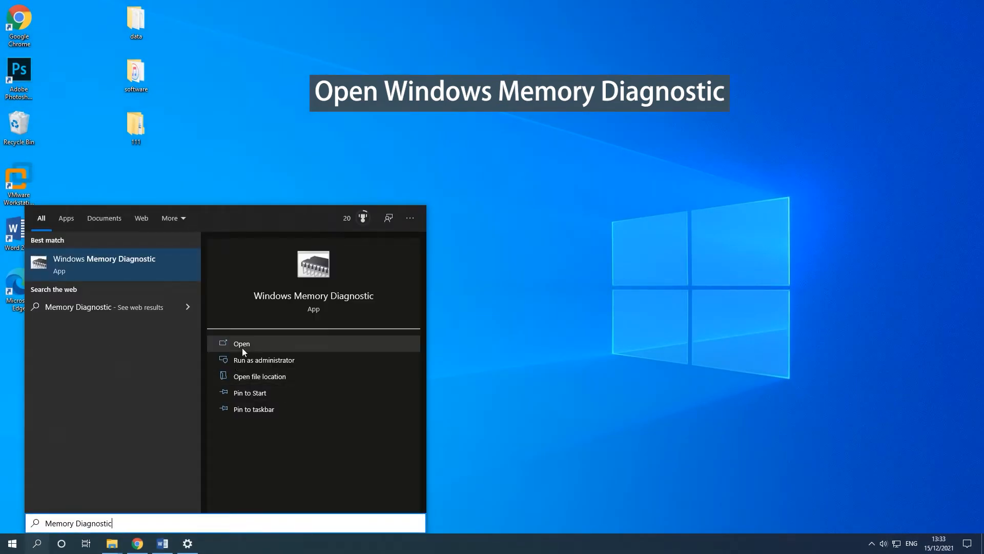
mouse_move(317, 344)
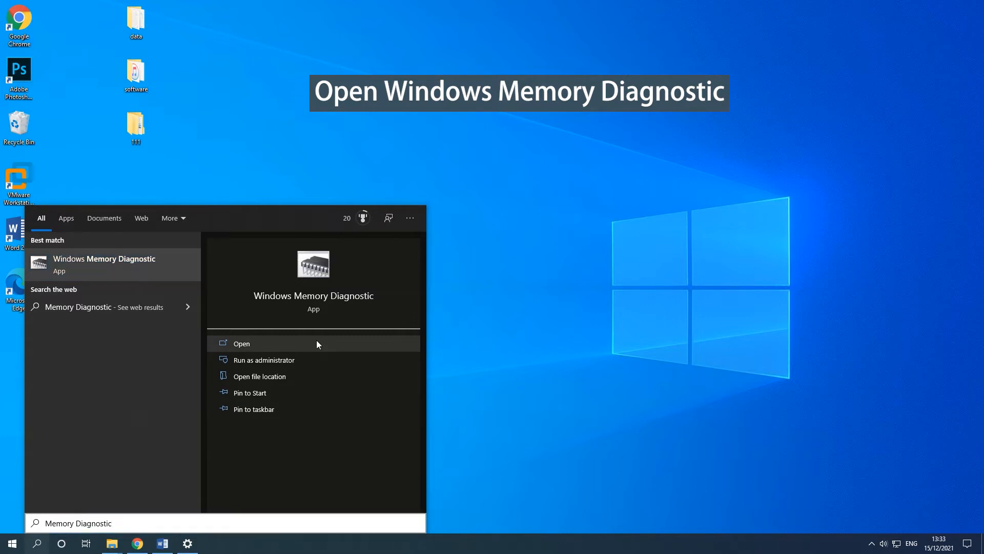
- Launch Windows Memory Diagnostic and choose 'Restart now and check for problems'
click(241, 343)
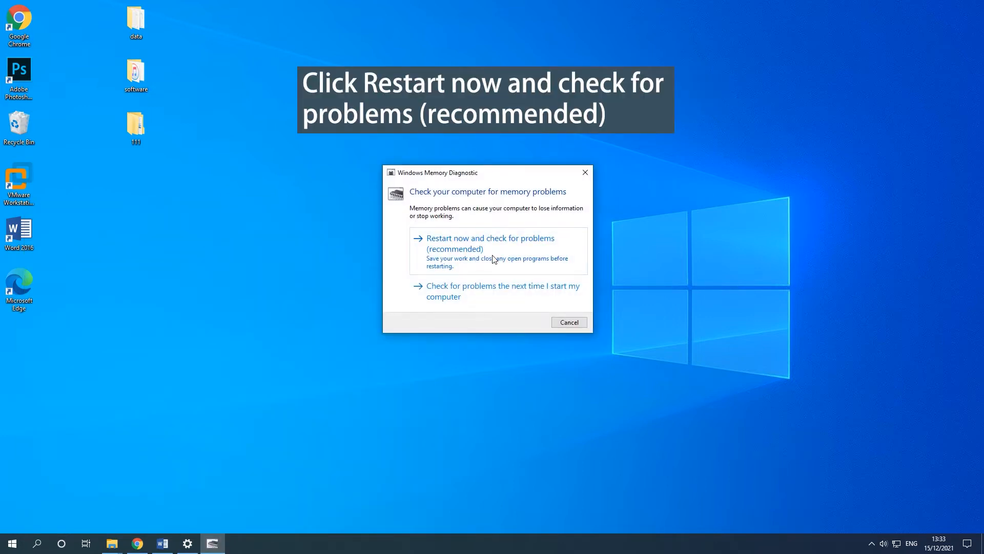
mouse_move(555, 256)
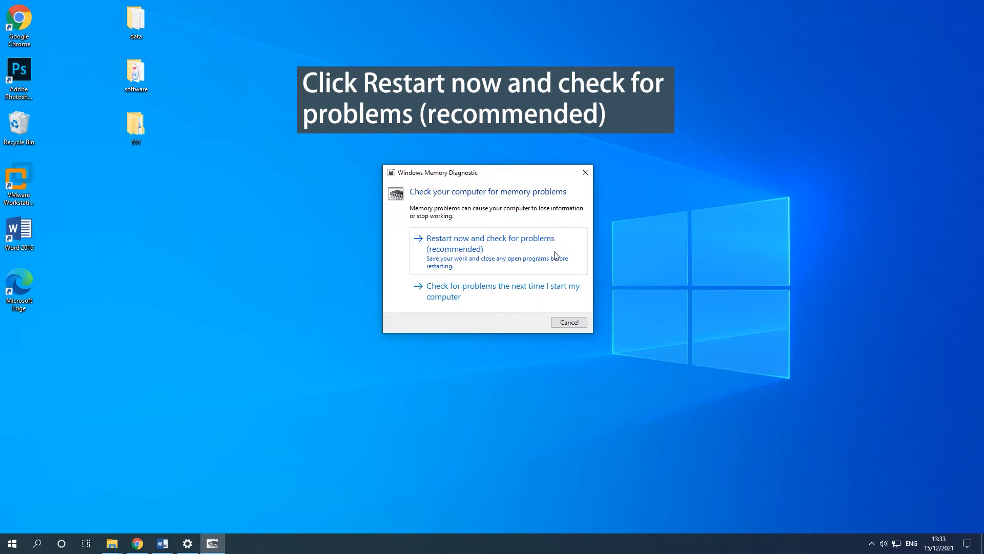
mouse_move(559, 254)
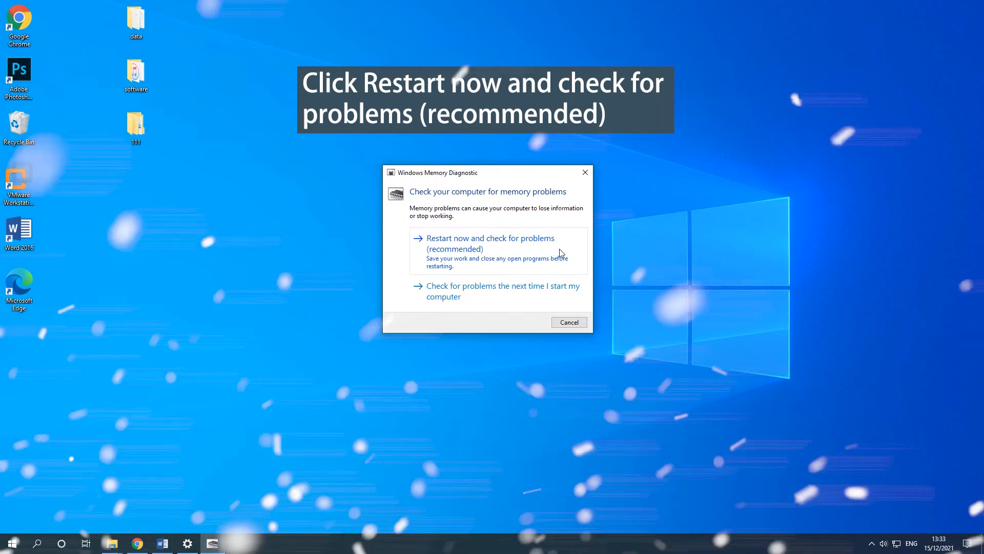
click(567, 322)
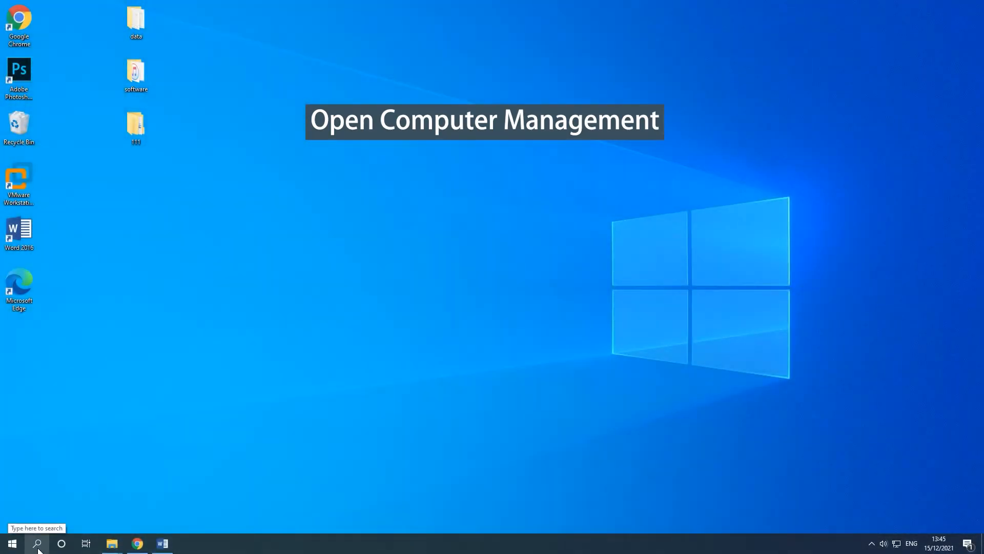
- Launch Computer Management from search and show the Device Manager hardware list
click(37, 543)
text(Computer Management)
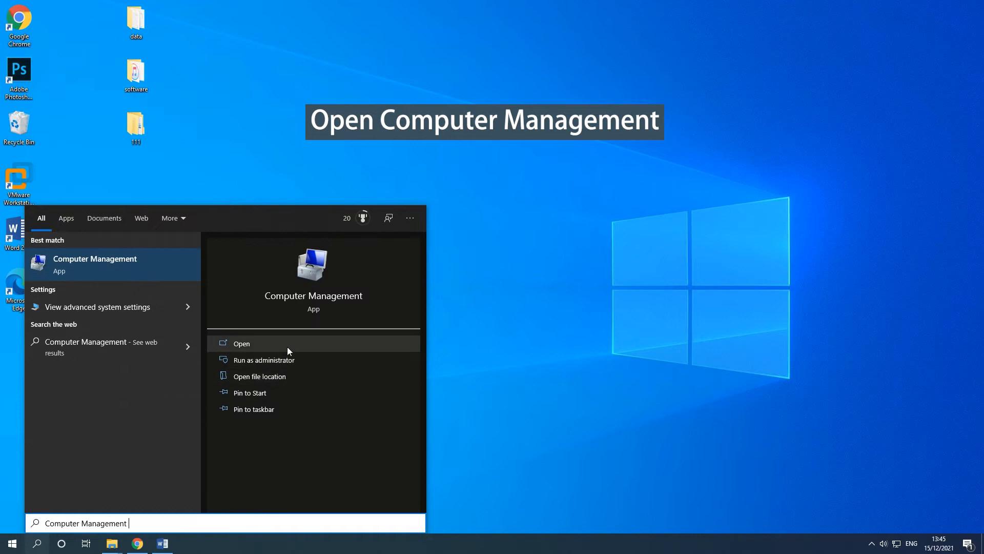
click(242, 343)
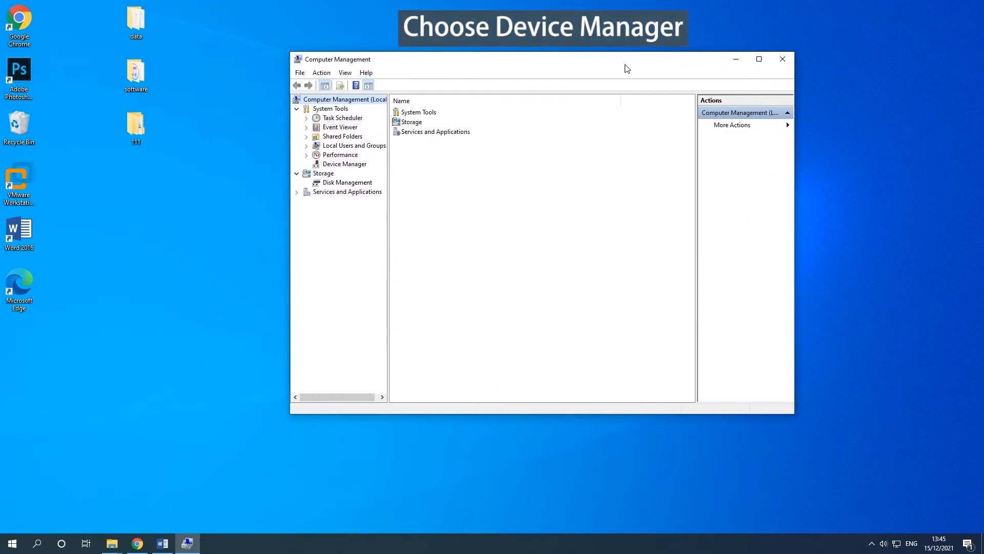
click(344, 164)
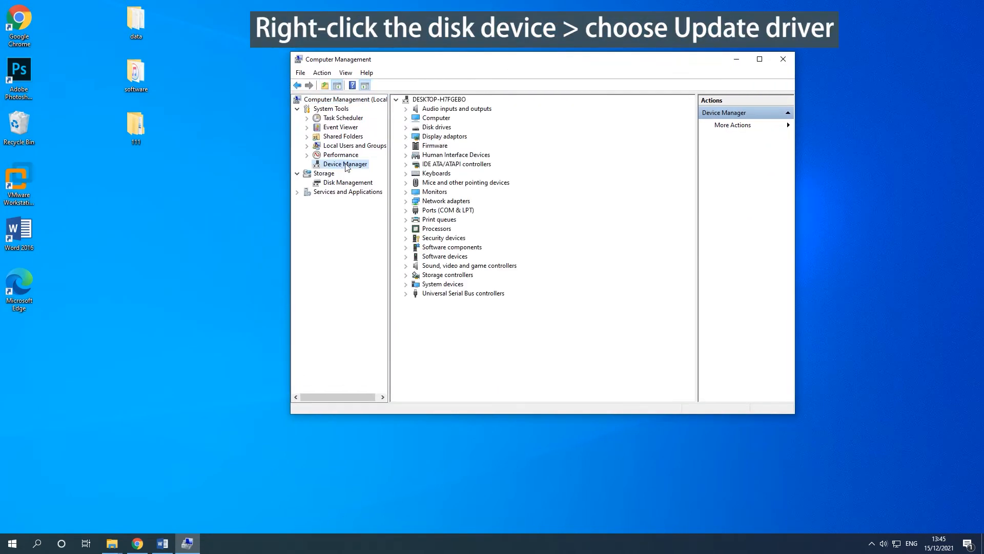
- Expand Disk drives and bring up driver options for the WDC WD10EZEX-08WN4A0 drive
click(406, 127)
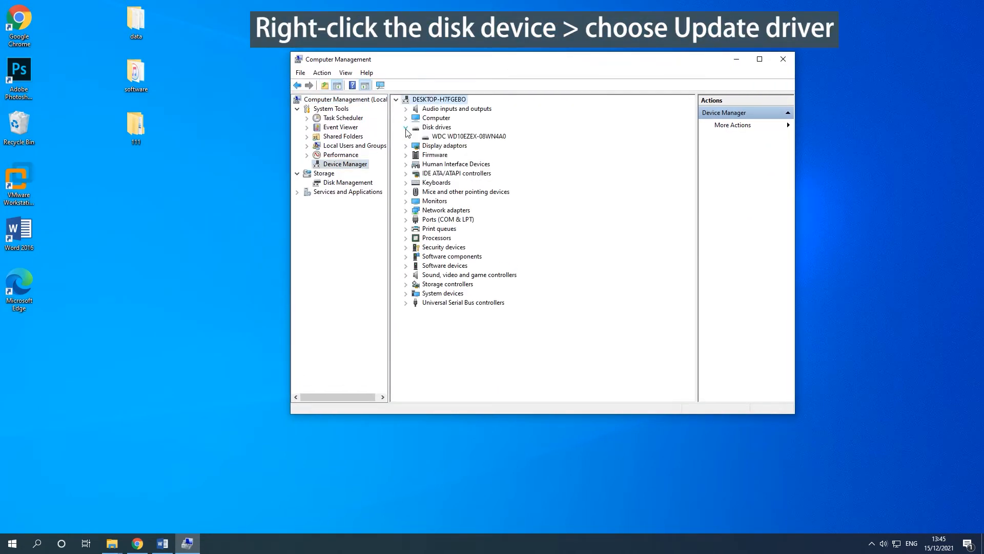
click(469, 137)
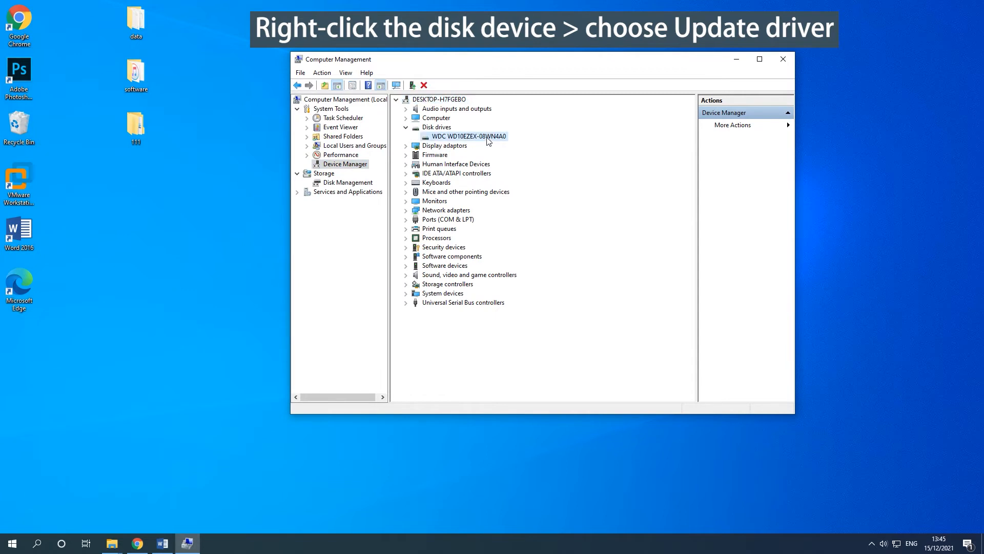
right_click(467, 136)
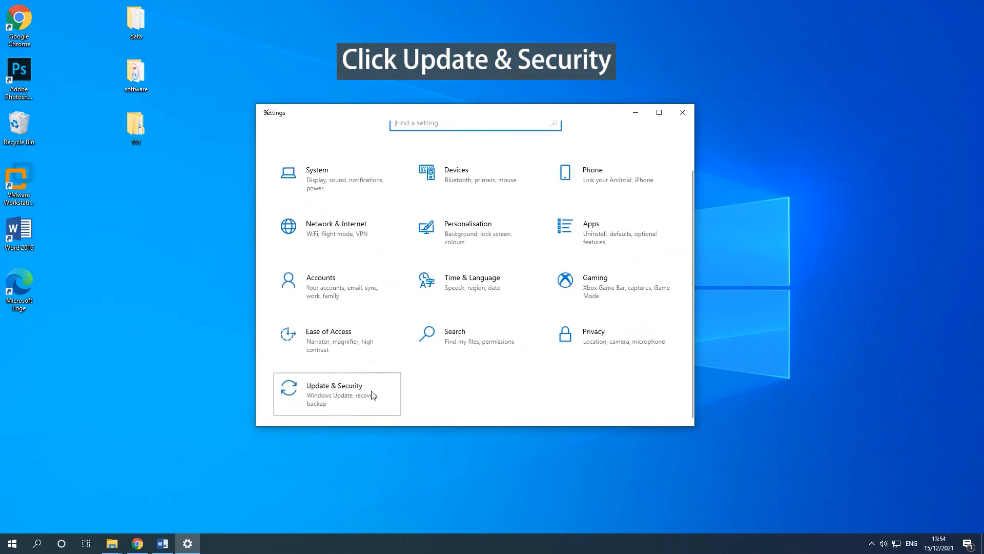
- Run the Keyboard troubleshooter from Update & Security's Additional troubleshooters page
click(337, 394)
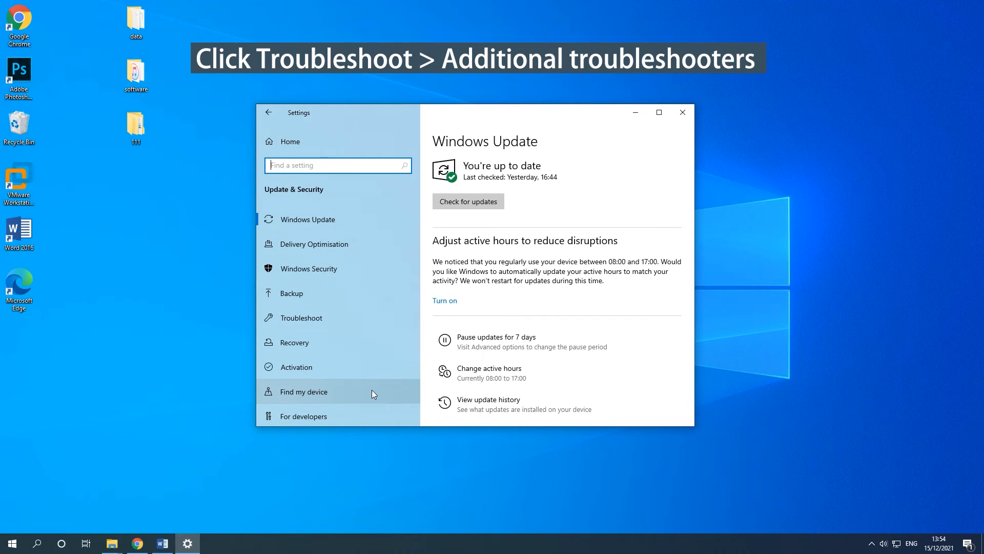
mouse_move(391, 319)
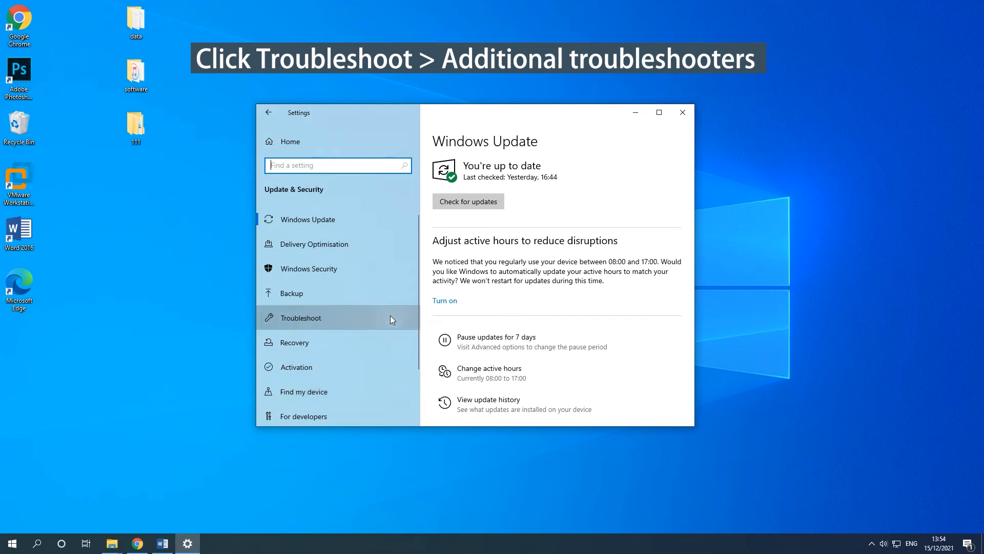
click(301, 317)
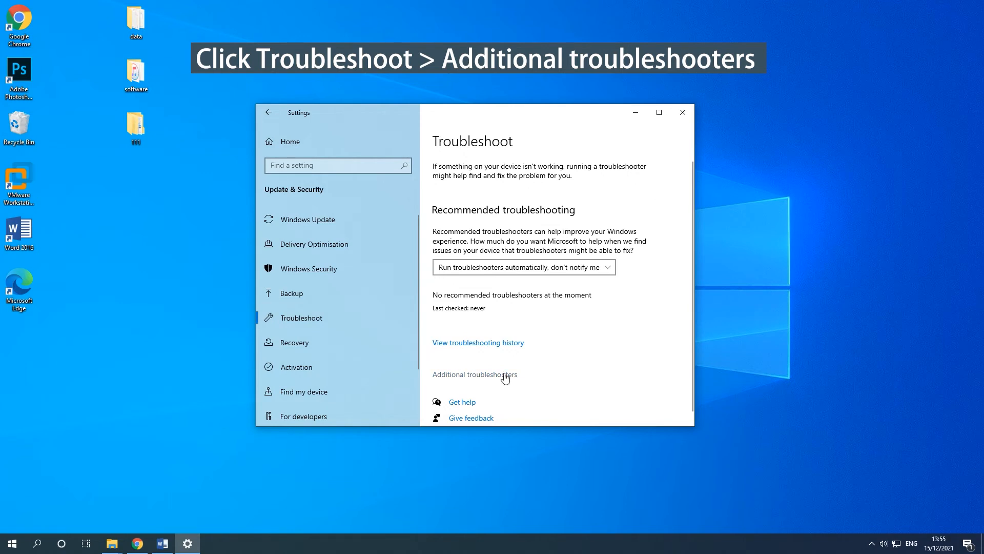
click(474, 374)
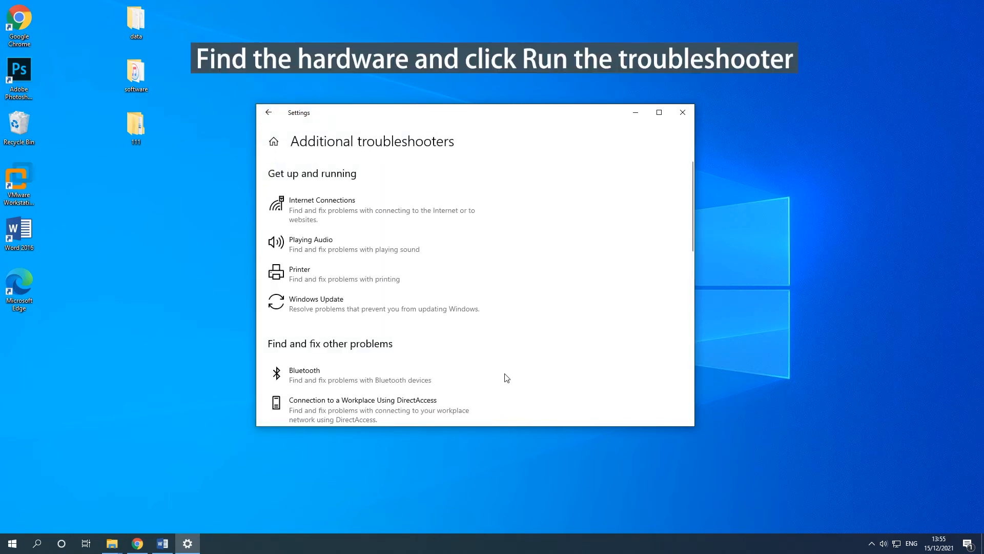
scroll(down, 3)
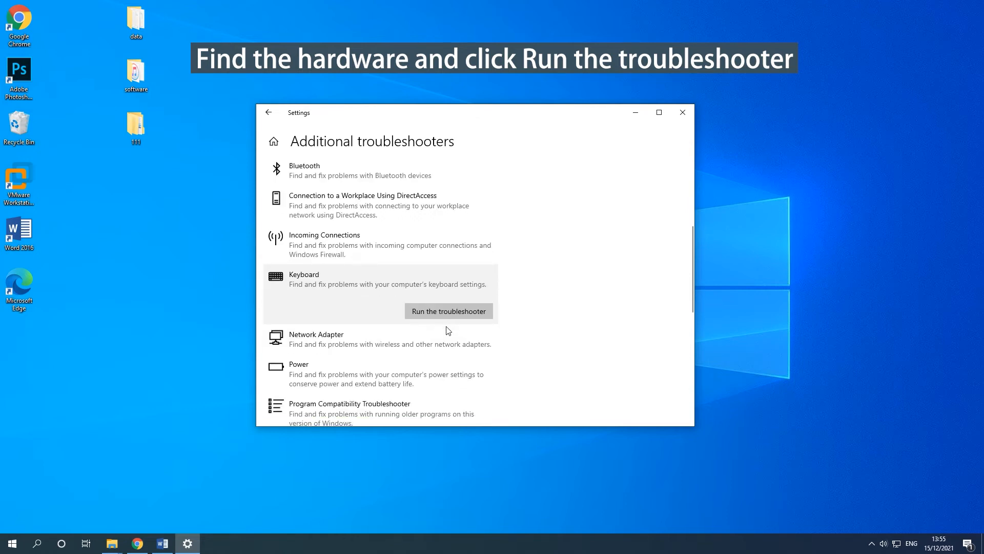
mouse_move(448, 312)
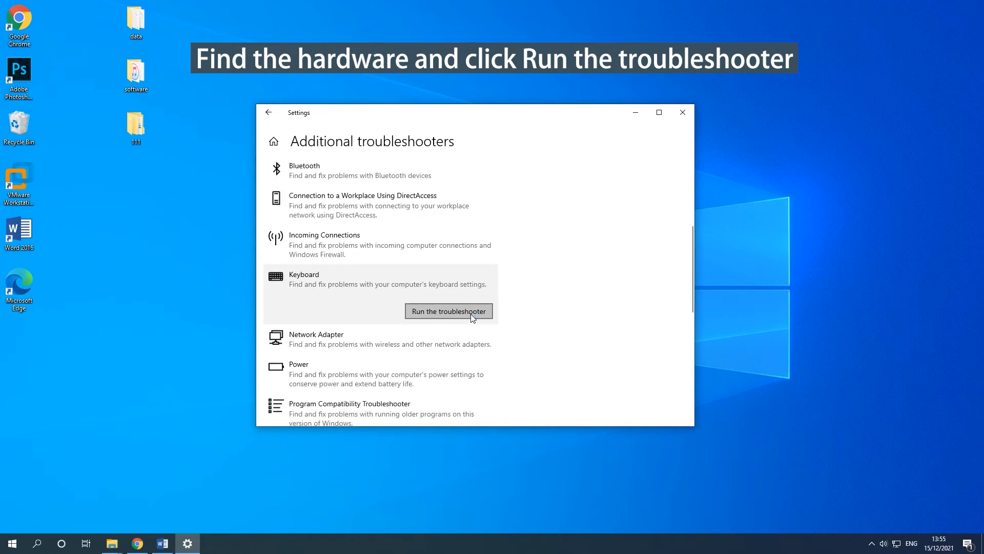
click(448, 310)
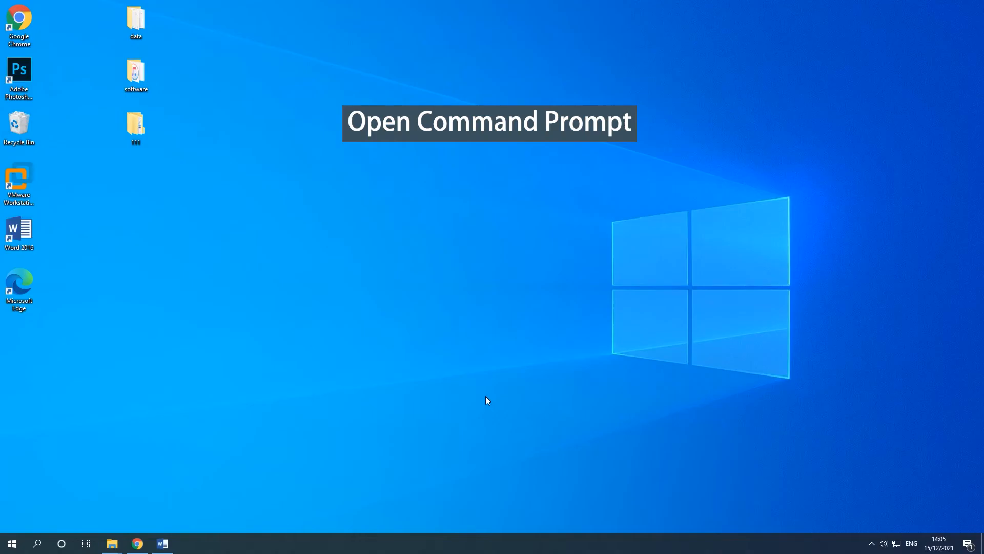
- Search for cmd and launch Command Prompt as administrator
click(37, 544)
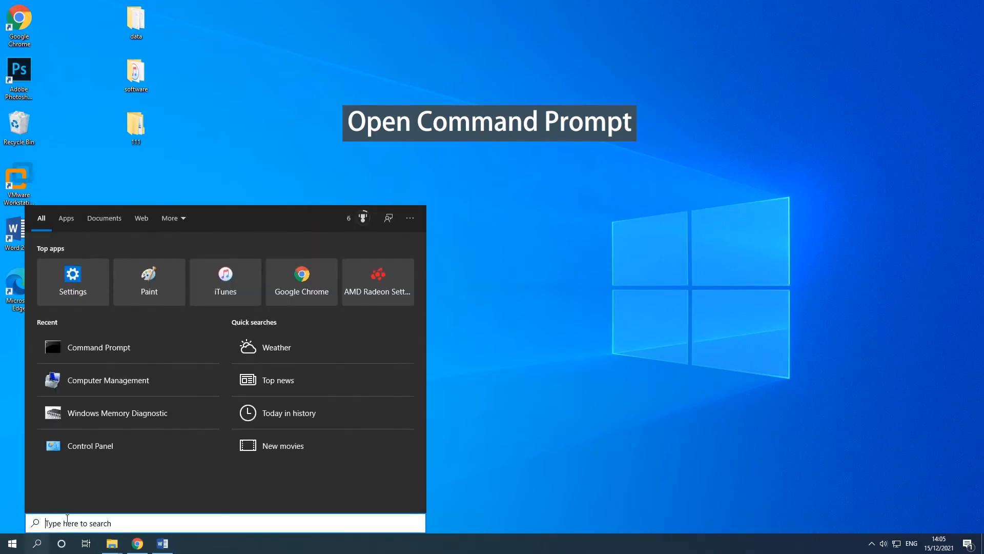
text(cmd)
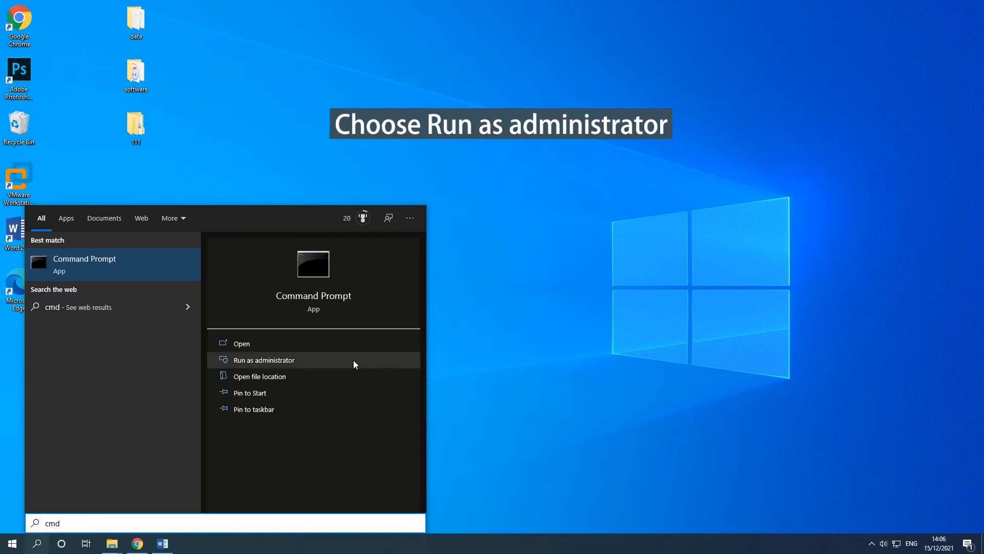
mouse_move(410, 343)
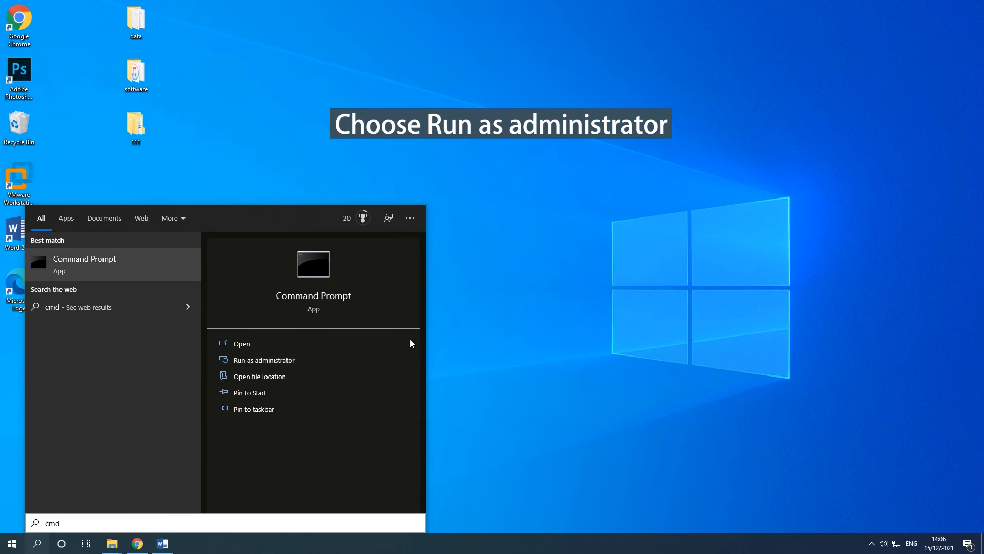
click(263, 360)
text(verifier)
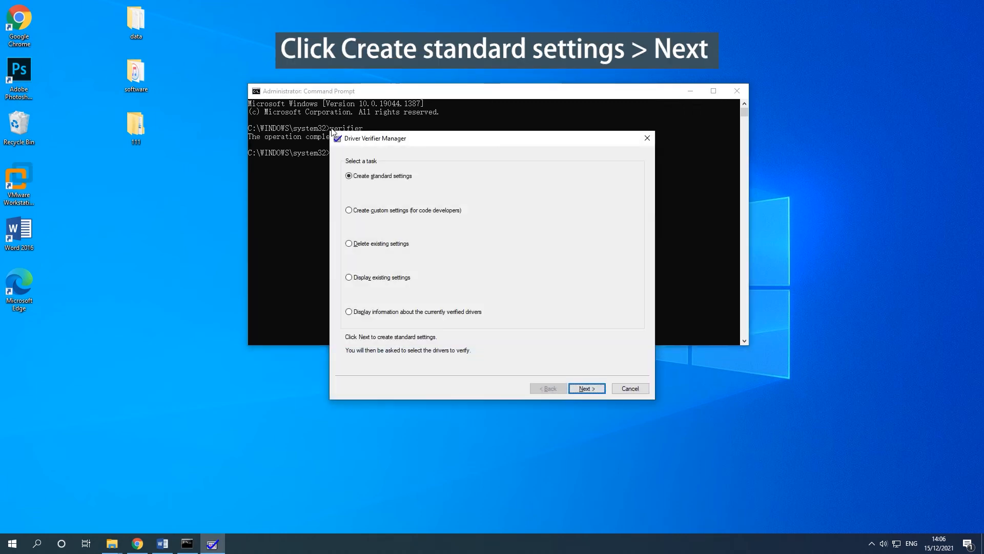
mouse_move(361, 202)
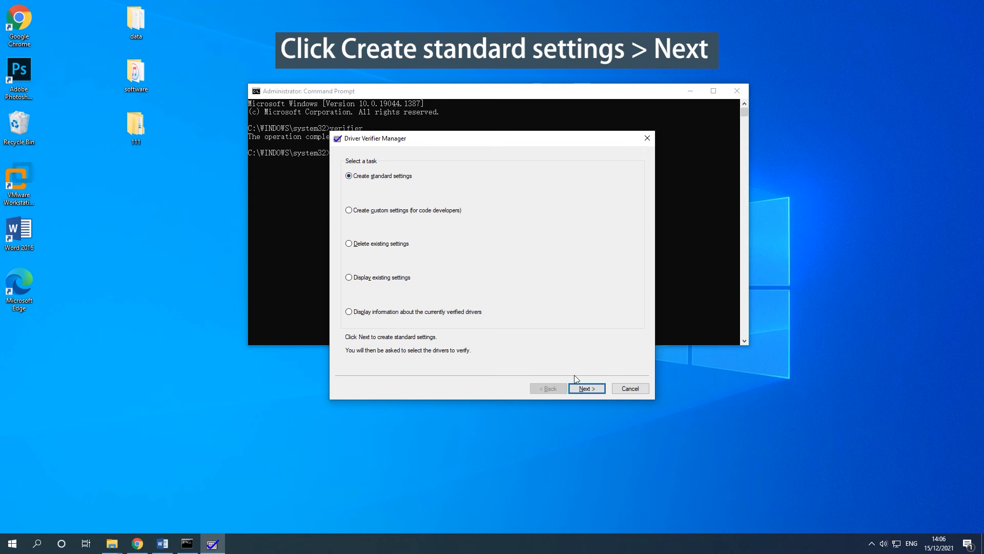
- Choose Create standard settings, then Select driver names from a list to show installed drivers
click(585, 387)
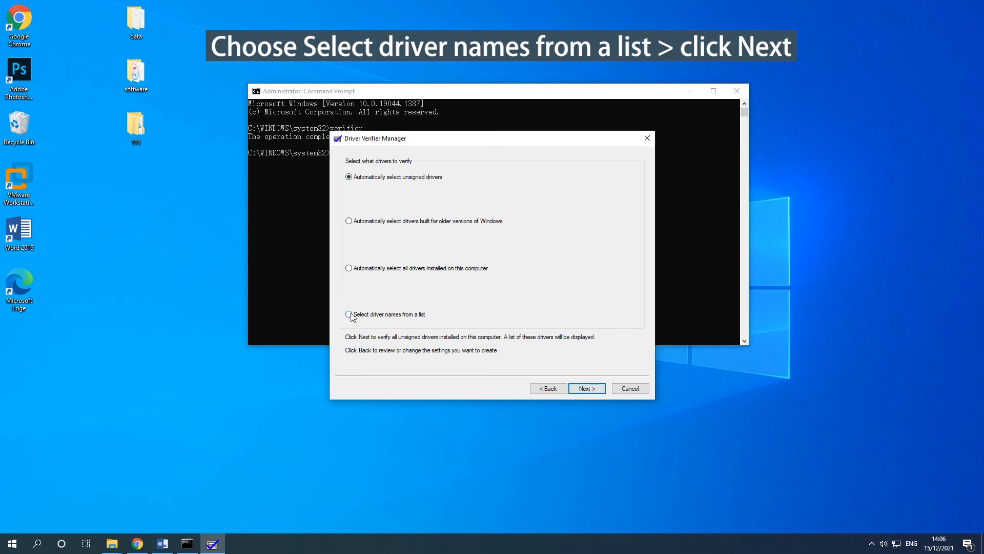
click(349, 315)
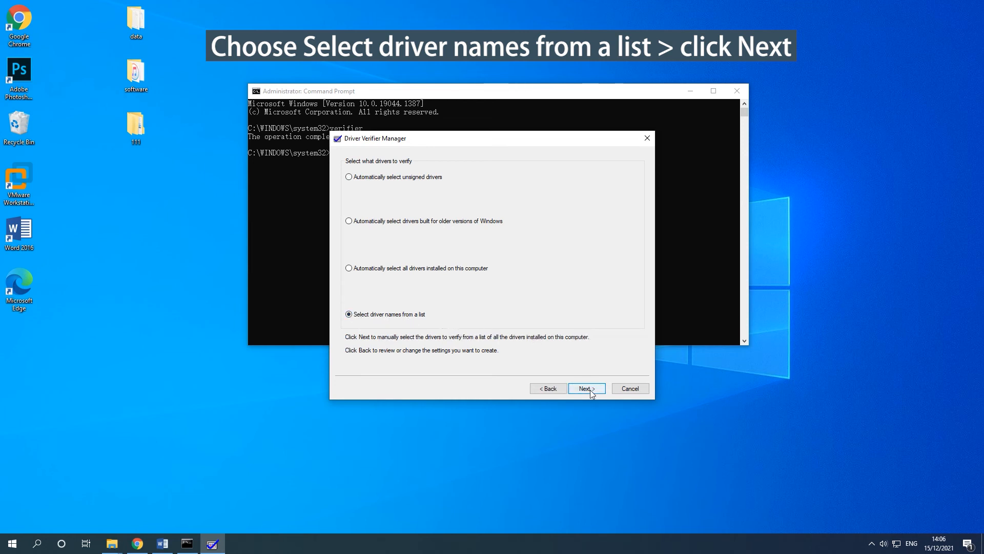
click(585, 388)
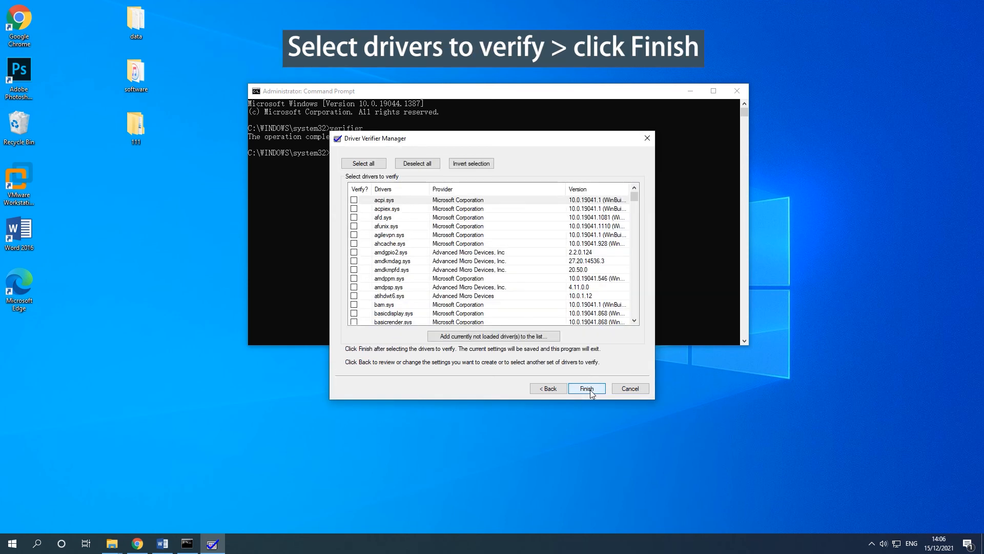
- Tick the Verify? checkboxes for acpi.sys and another driver near the top
click(354, 200)
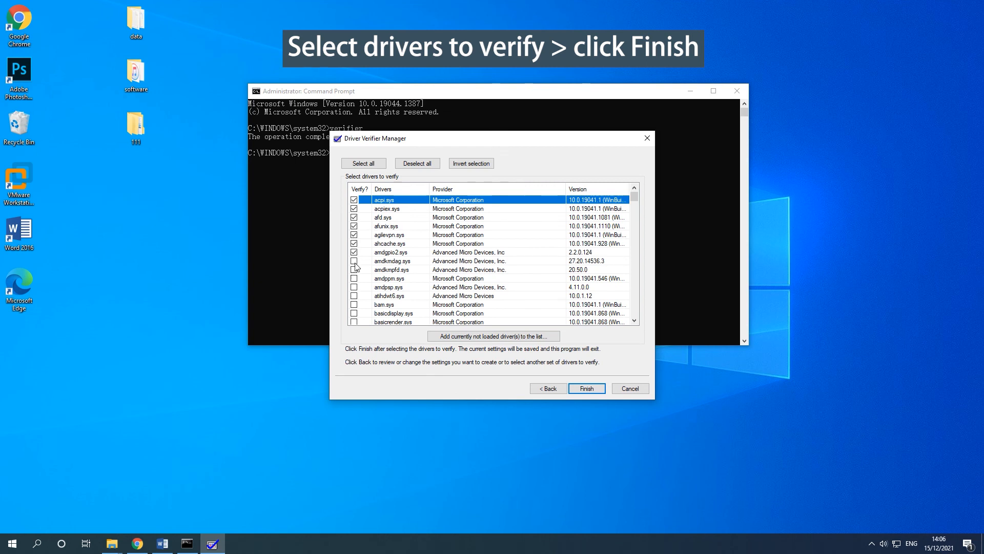
click(354, 295)
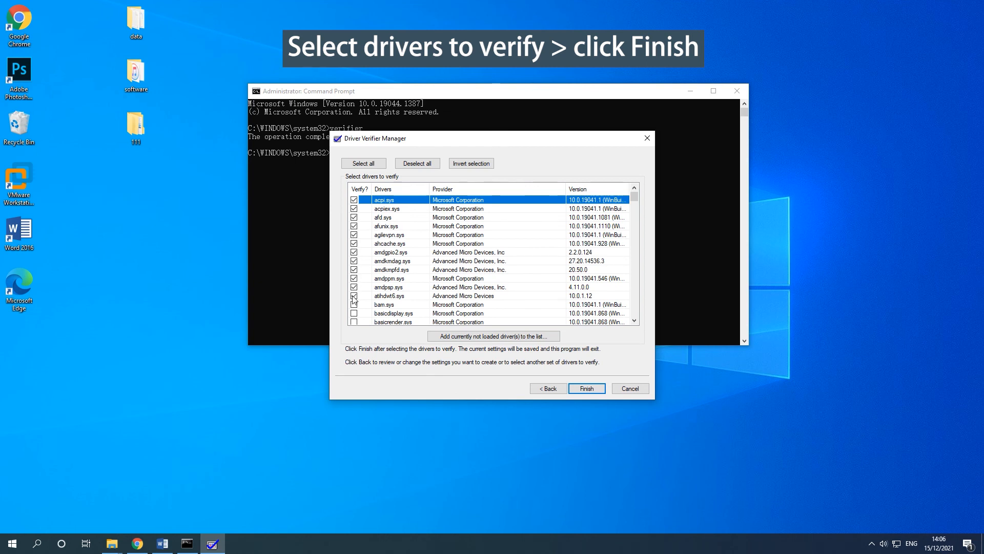